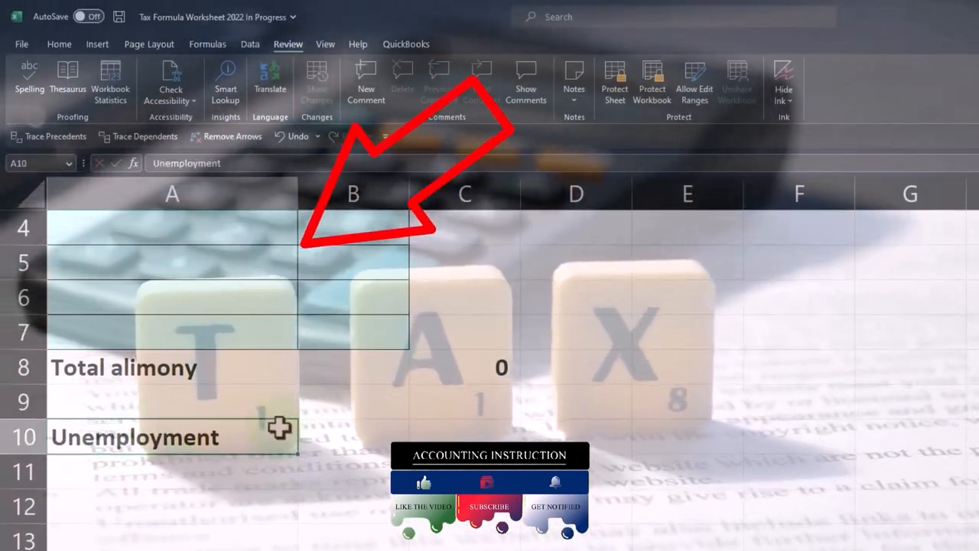
- Enter an Unemployment heading and a 10,000 unemployment amount with its total on Income Sch. 1
{"action": "left_click", "coordinate": [59, 44]}
{"action": "type", "text": "Unemployment"}
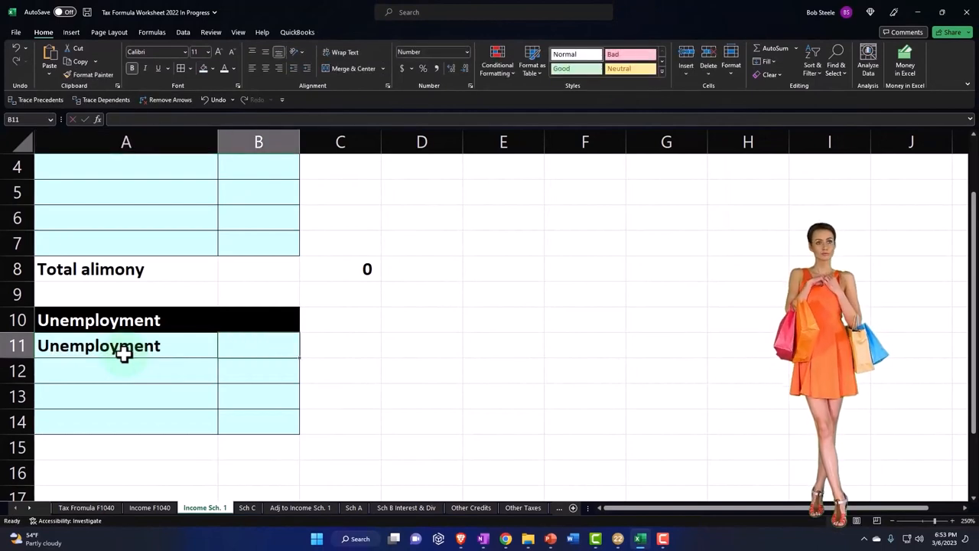
{"action": "type", "text": "1000"}
{"action": "left_click", "coordinate": [127, 447]}
{"action": "type", "text": "Total unemployment"}
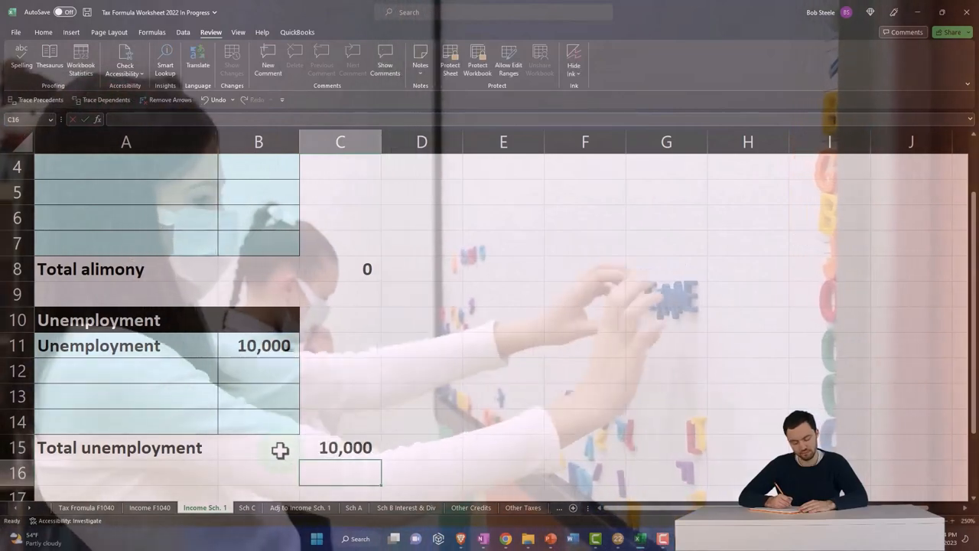
- Delete the extra blank row, total column C with =SUM(C3:C17), and view Tax Formula F1040
{"action": "scroll", "scroll_direction": "down", "scroll_amount": 3}
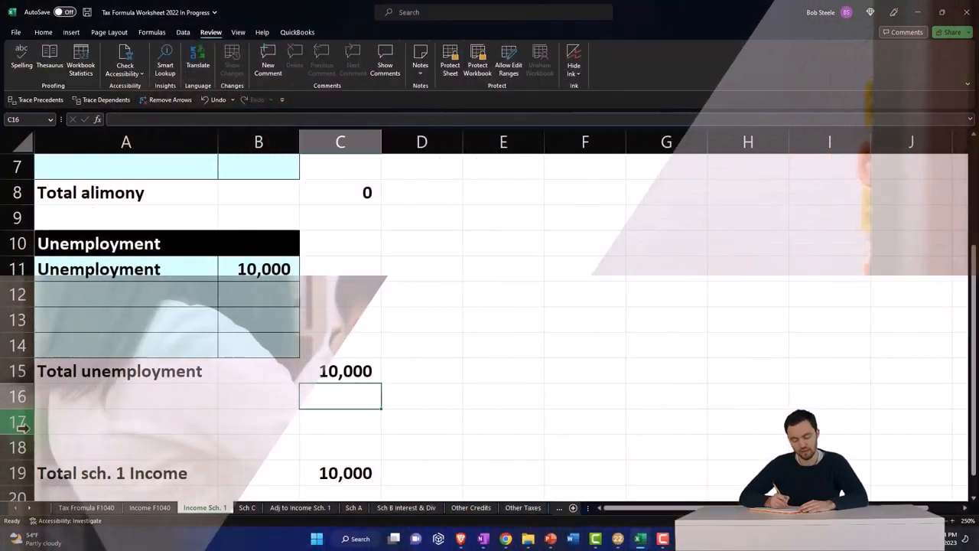
{"action": "right_click", "coordinate": [17, 421]}
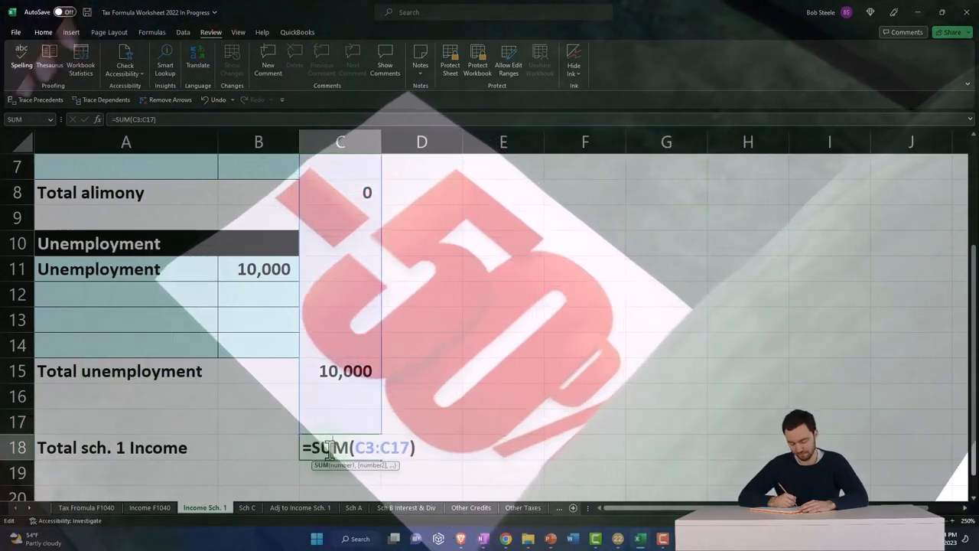
{"action": "key", "text": "Enter"}
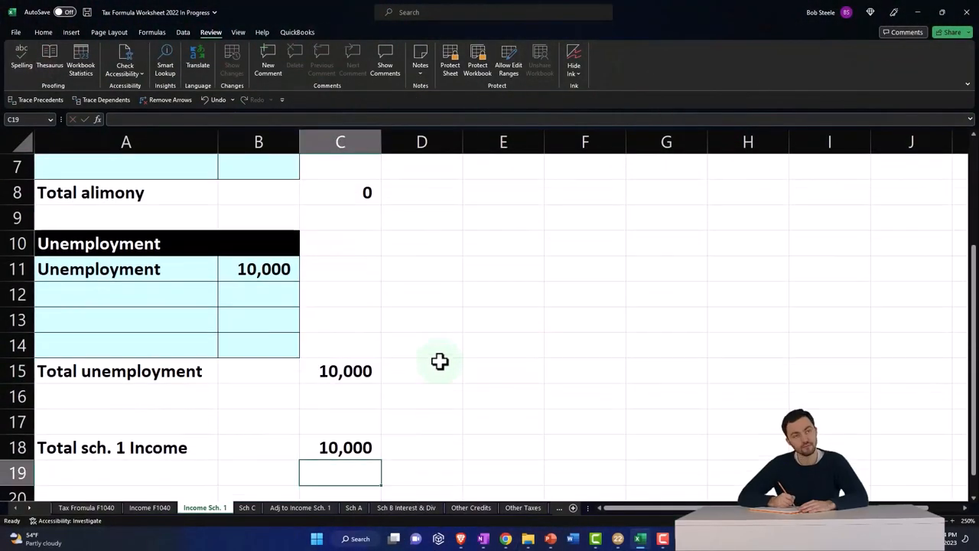
{"action": "left_click", "coordinate": [86, 507]}
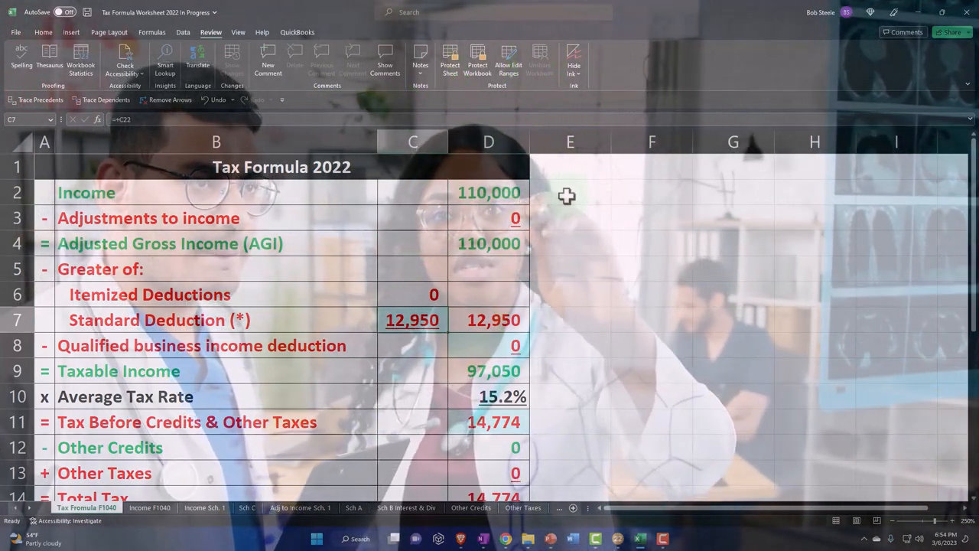
{"action": "left_click", "coordinate": [489, 372]}
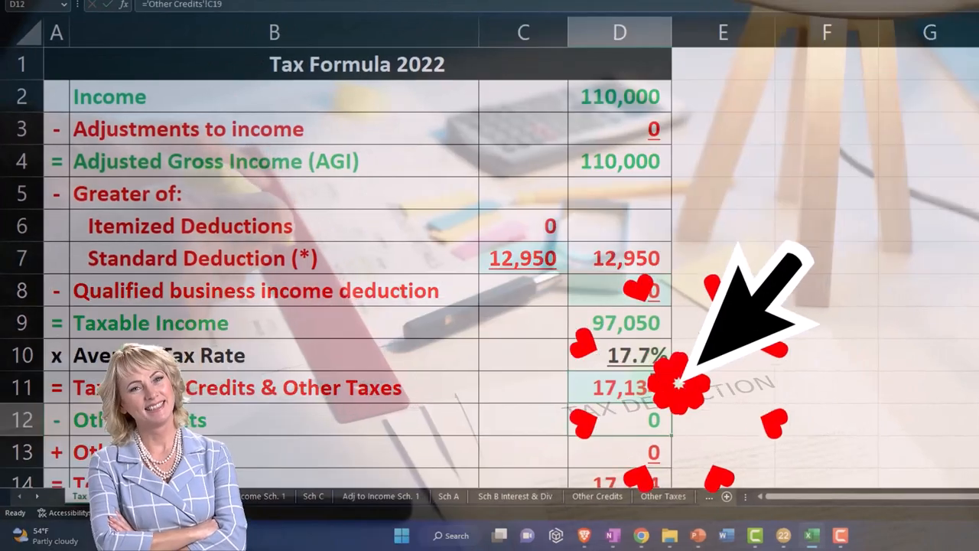
{"action": "scroll", "scroll_direction": "down", "scroll_amount": 3}
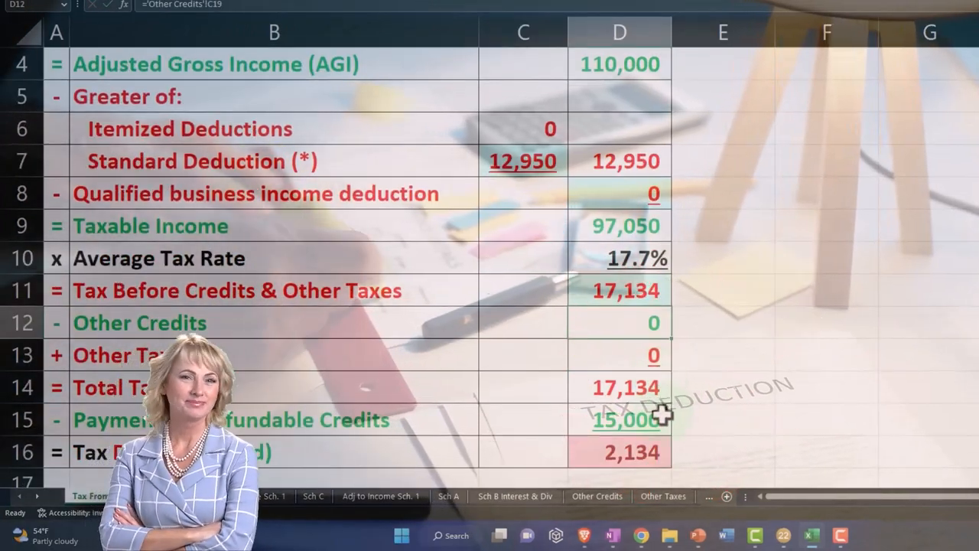
{"action": "scroll", "scroll_direction": "down", "scroll_amount": 3}
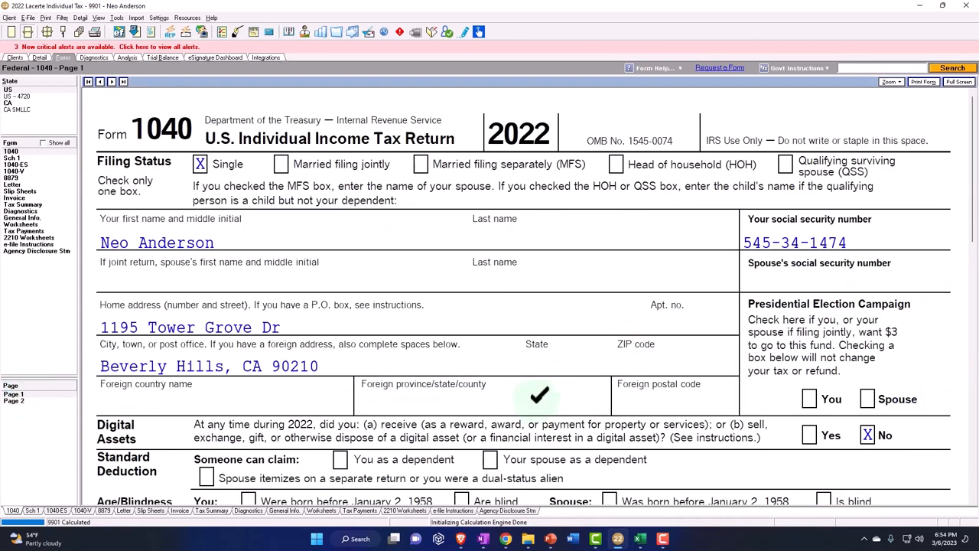
- Scroll down Form 1040 page 1 to the Income section with 100,000 W-2 wages
{"action": "scroll", "scroll_direction": "down", "scroll_amount": 3}
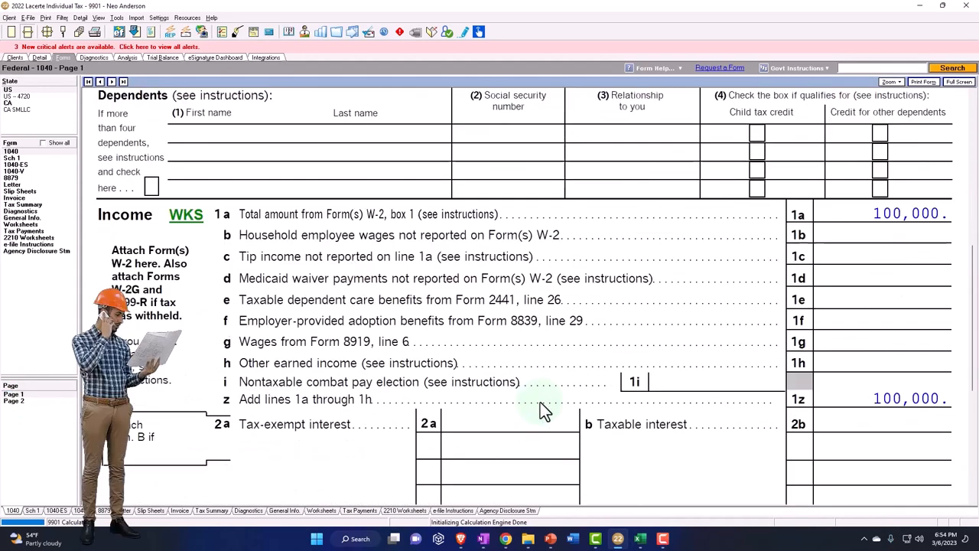
{"action": "scroll", "scroll_direction": "down", "scroll_amount": 3}
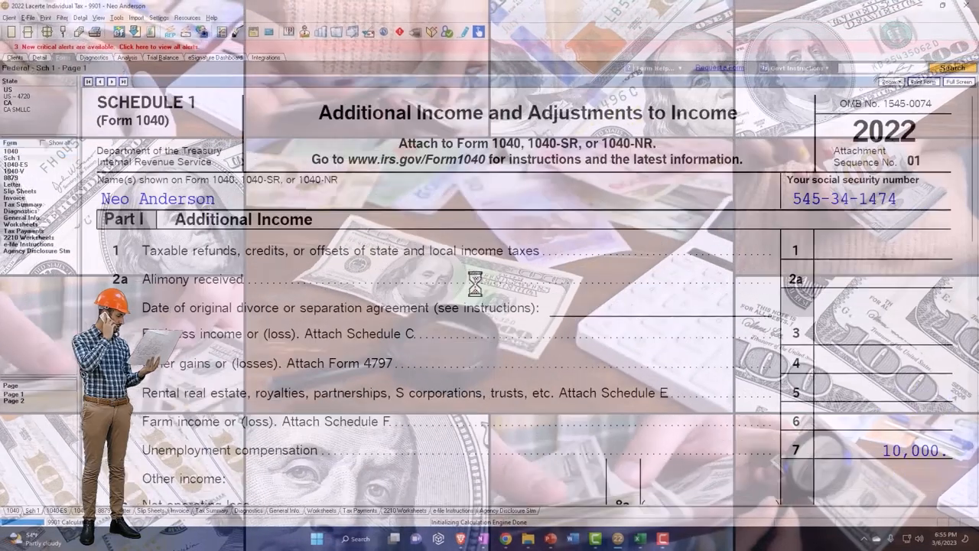
- Scroll Schedule 1 down to Part I line 7, Unemployment compensation
{"action": "scroll", "scroll_direction": "down", "scroll_amount": 3}
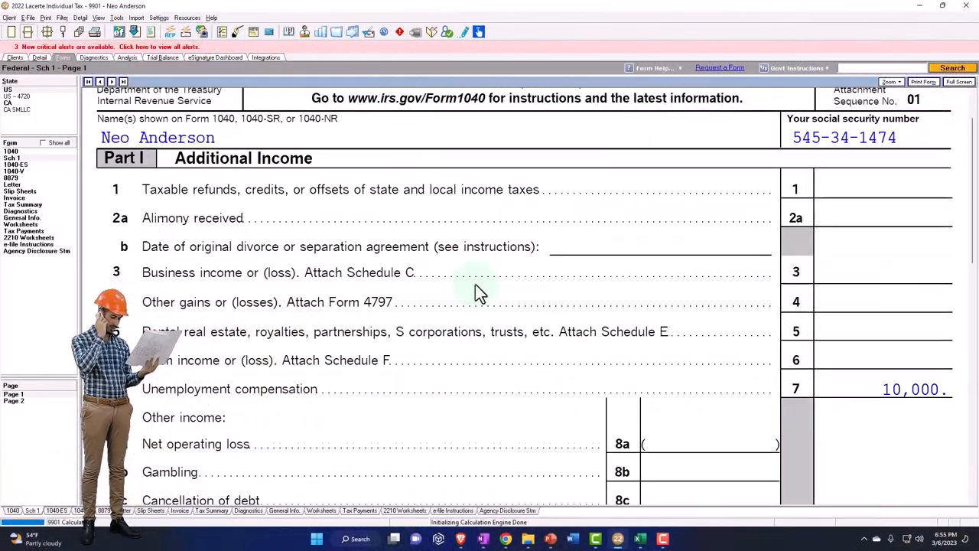
{"action": "scroll", "scroll_direction": "down", "scroll_amount": 3}
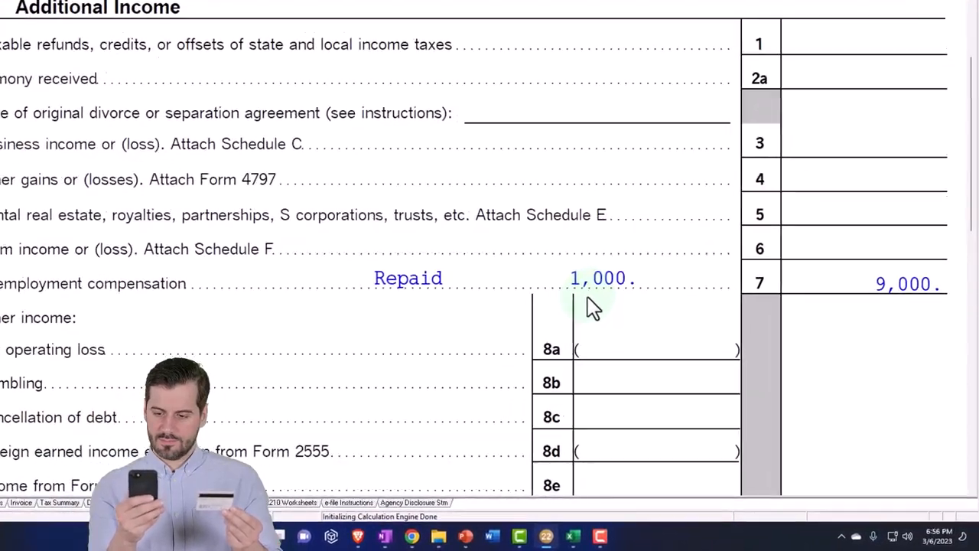
- Review line 7's 1,000 repaid and 9,000 net, then scroll to Form 1040 income lines
{"action": "scroll", "scroll_direction": "down", "scroll_amount": 3}
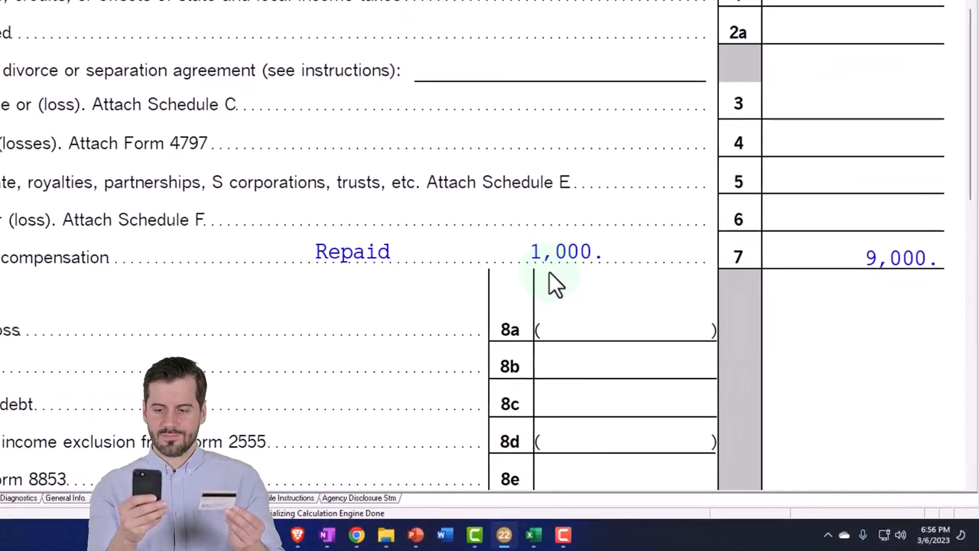
{"action": "mouse_move", "coordinate": [822, 299]}
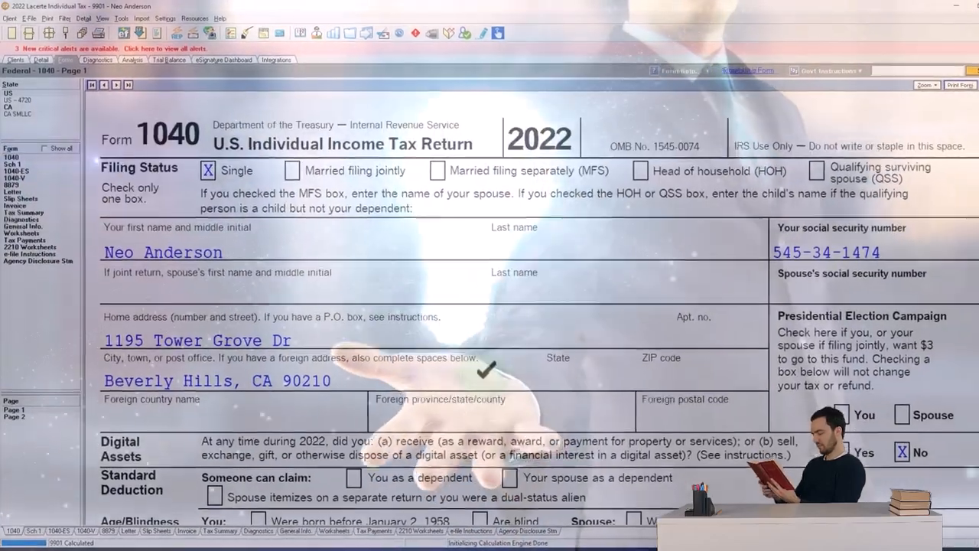
{"action": "scroll", "scroll_direction": "down", "scroll_amount": 3}
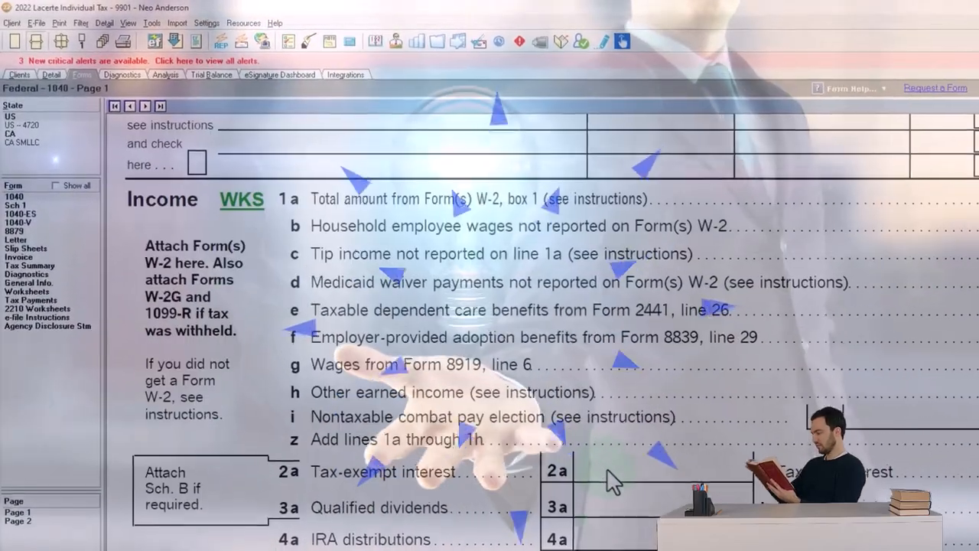